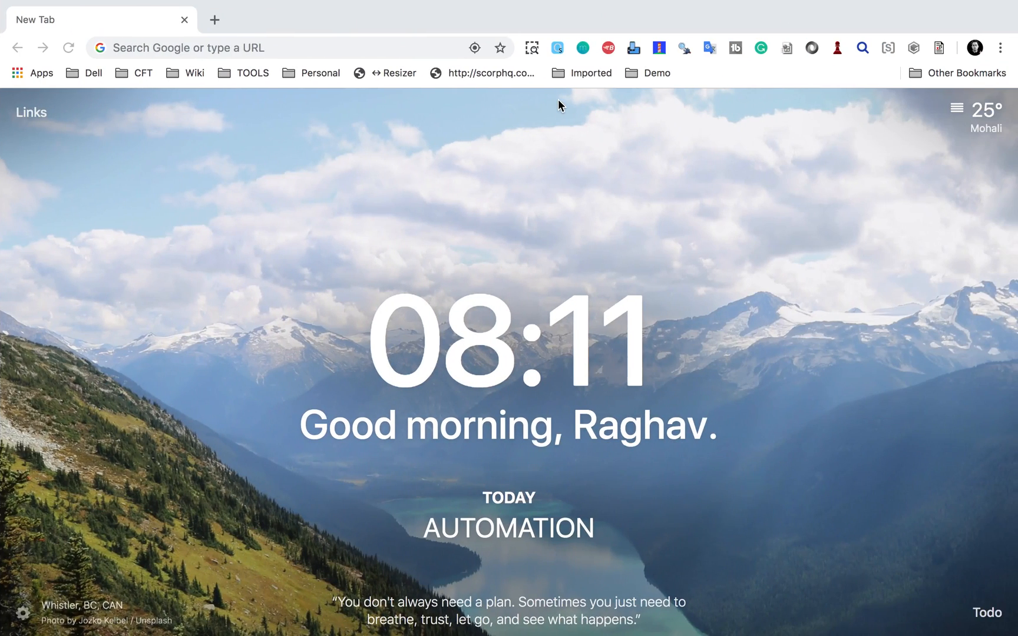
click(260, 47)
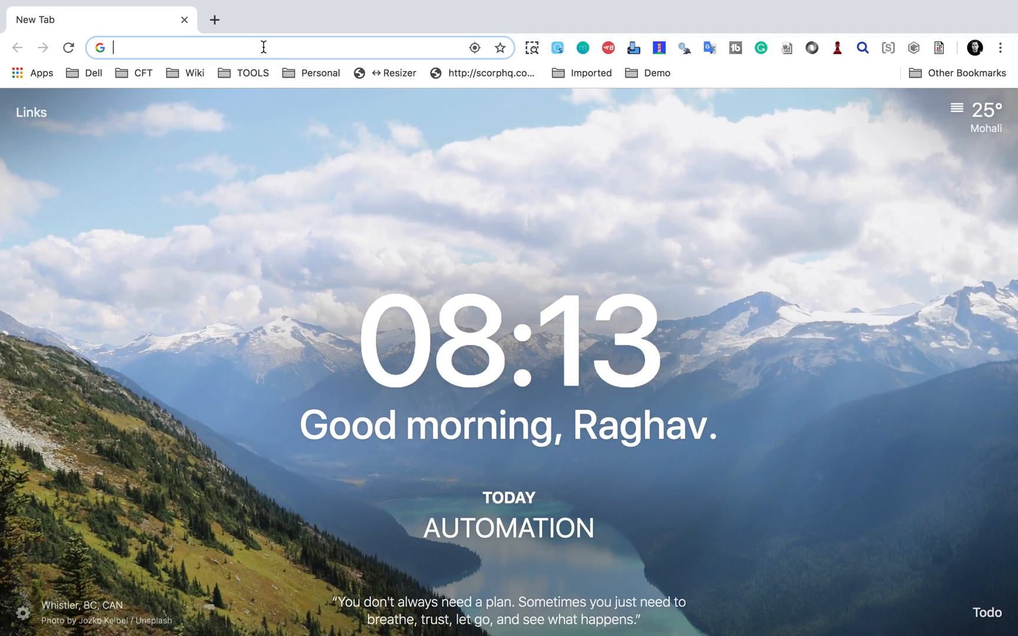
text(https://www.google.com)
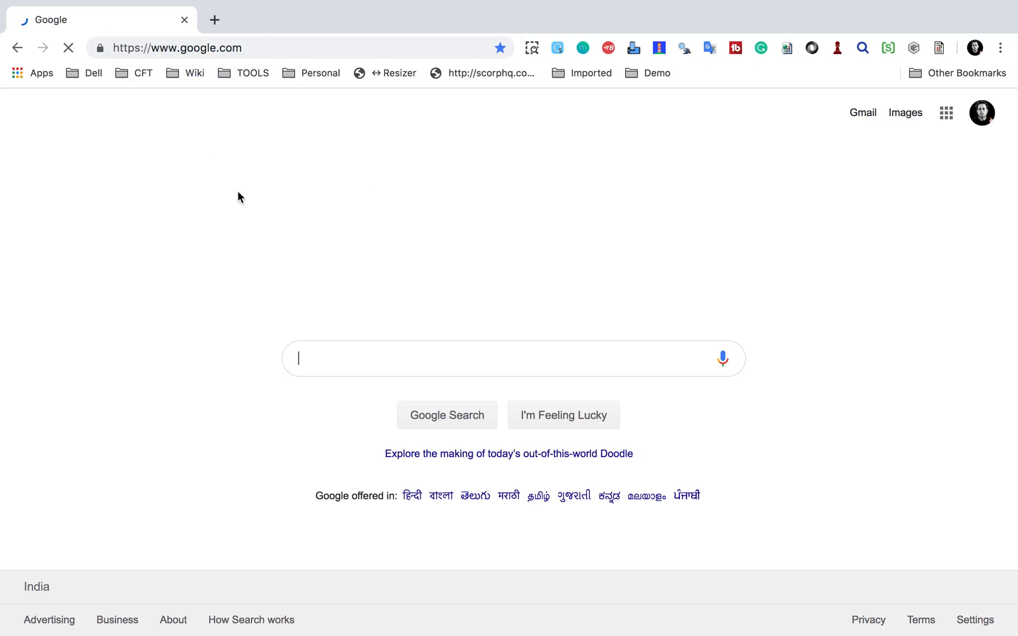
mouse_move(130, 123)
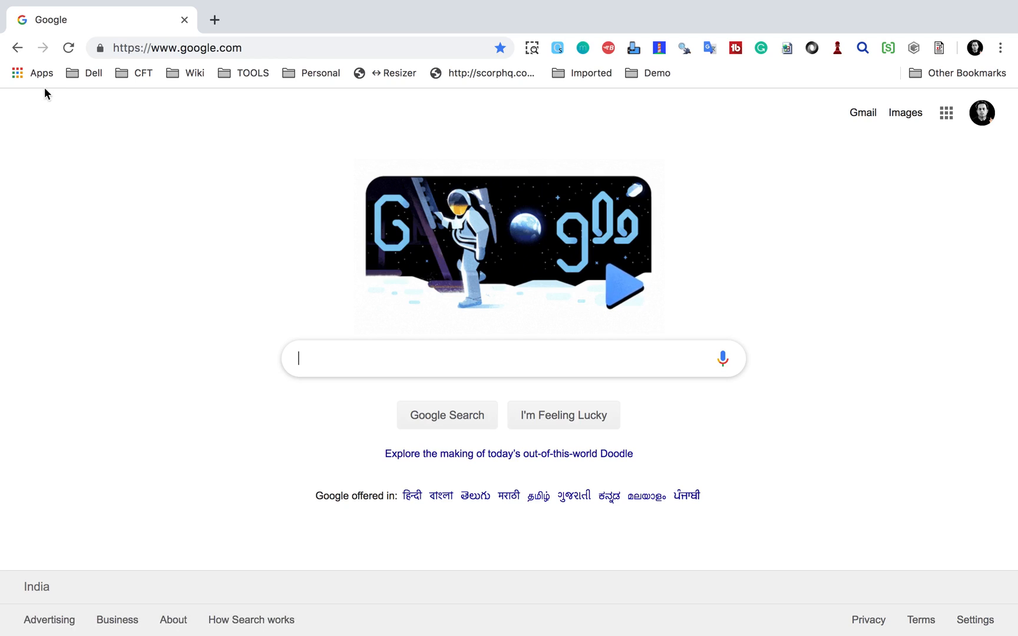
Search the Chrome Web Store for 'eskry' via the Apps bookmark and Web Store link
click(42, 73)
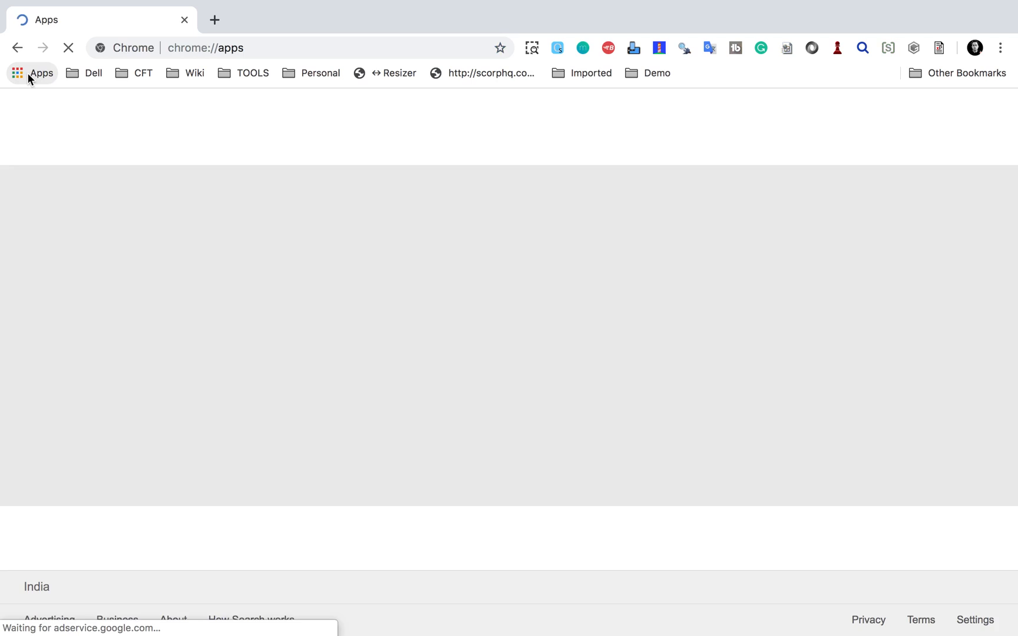
click(151, 187)
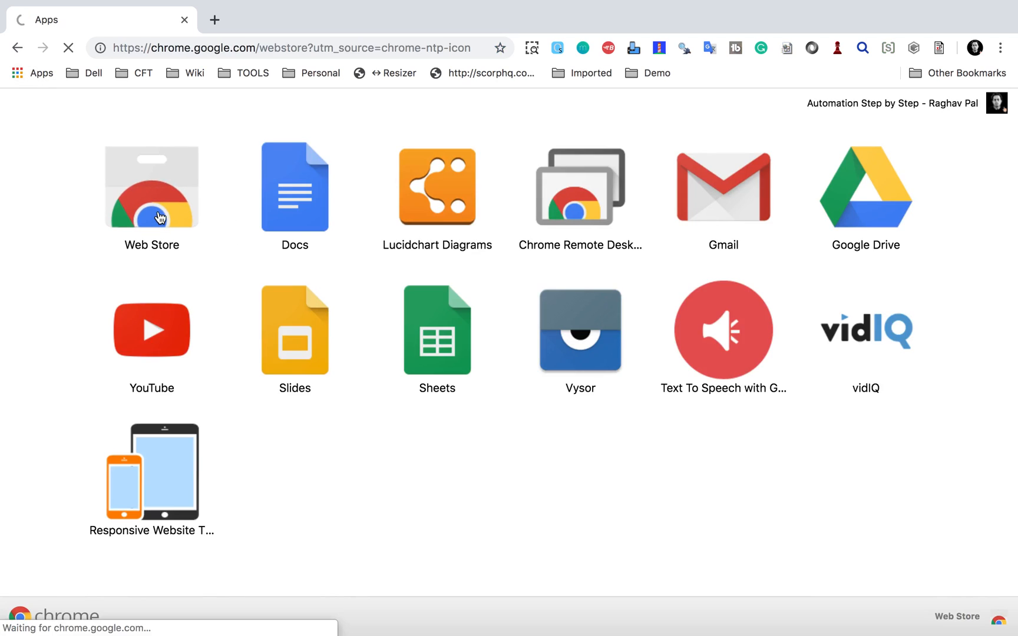
click(151, 188)
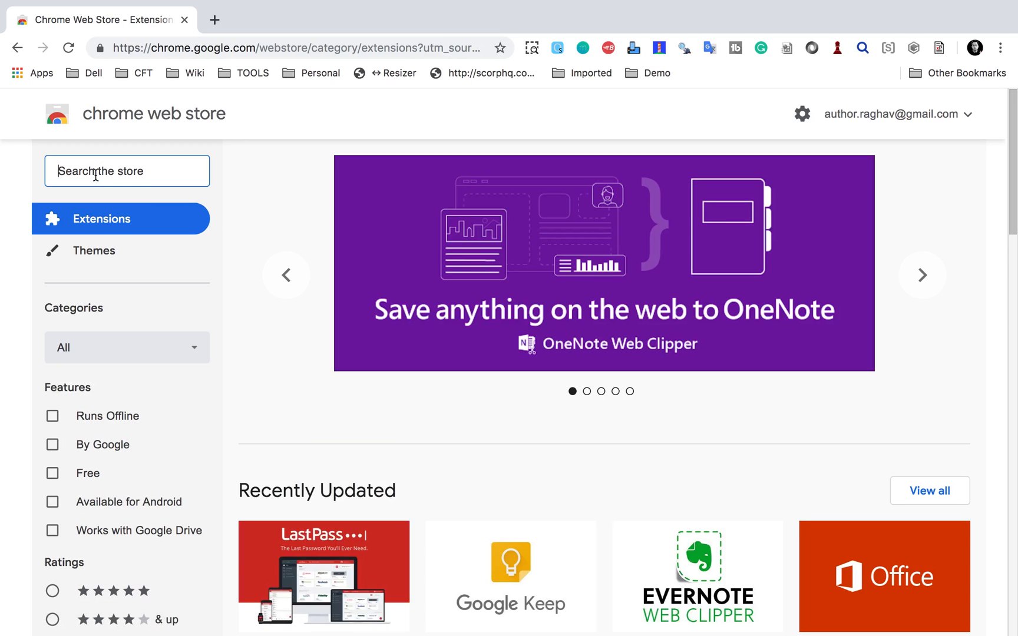
text(e)
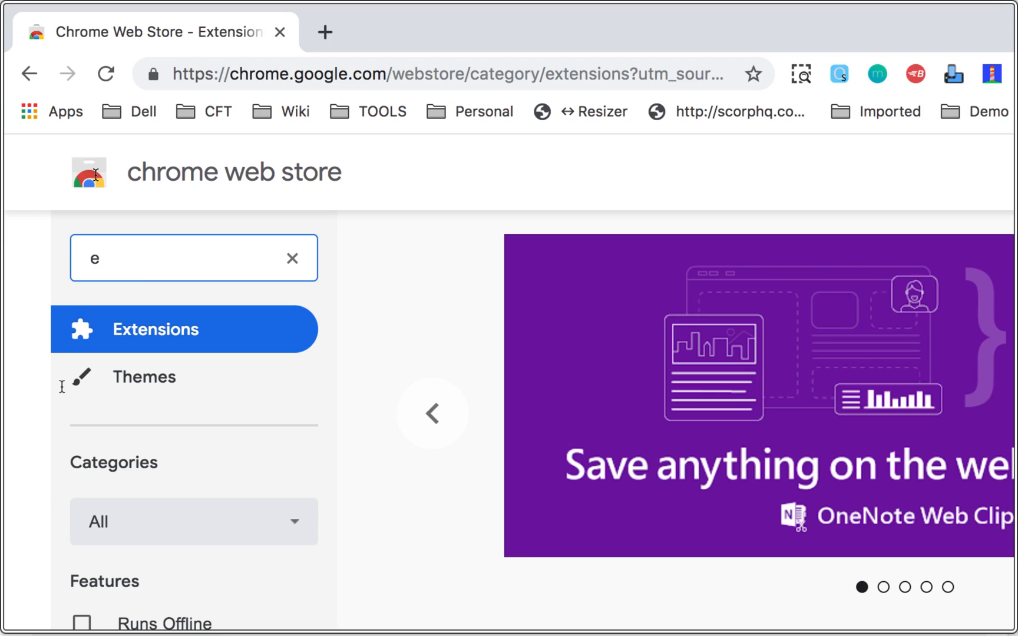
text(skry)
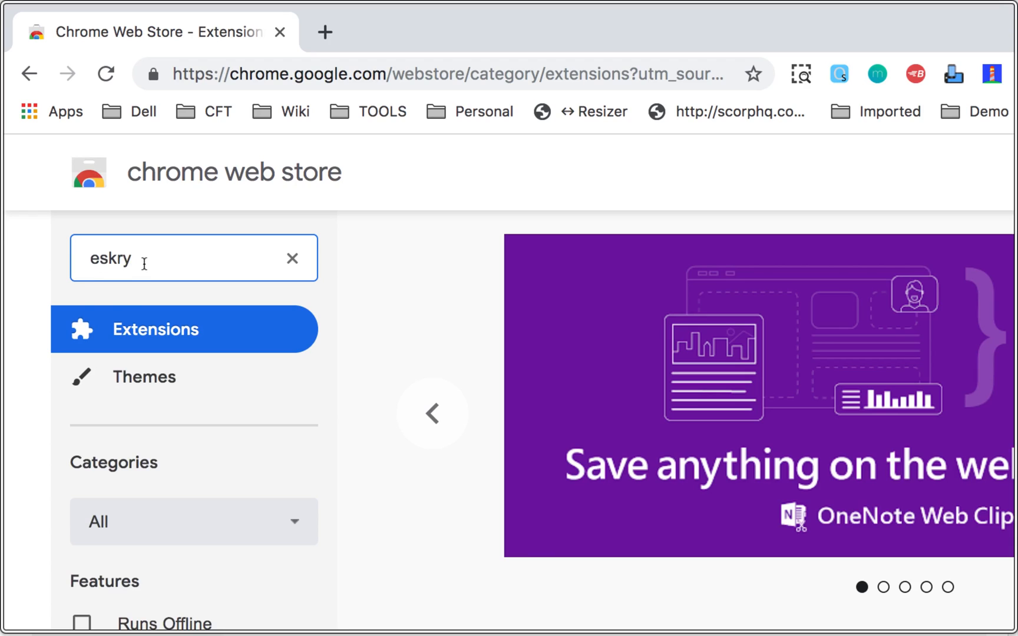
key(Enter)
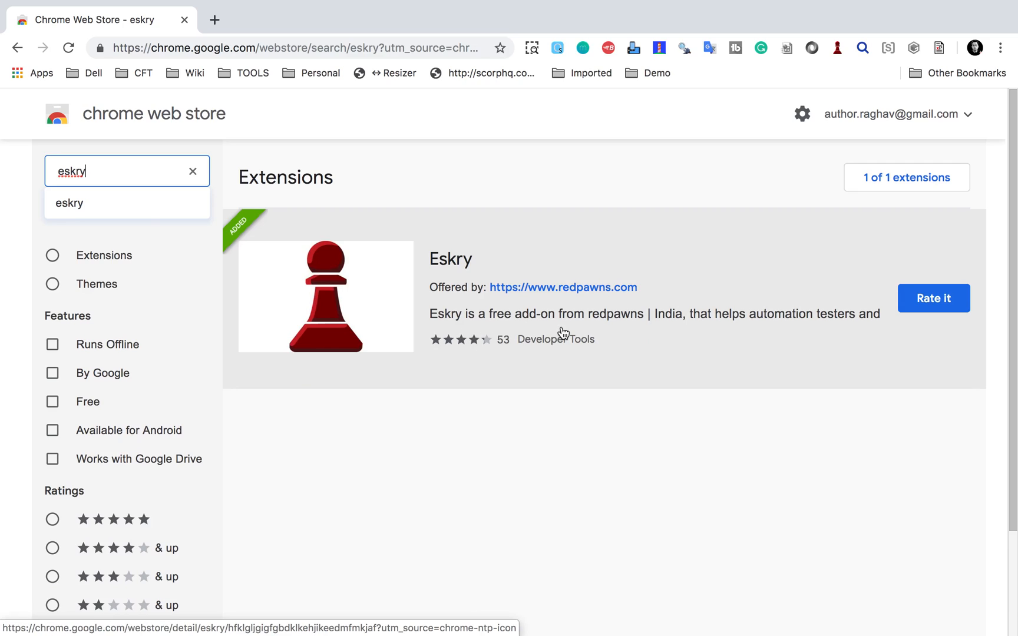
mouse_move(881, 287)
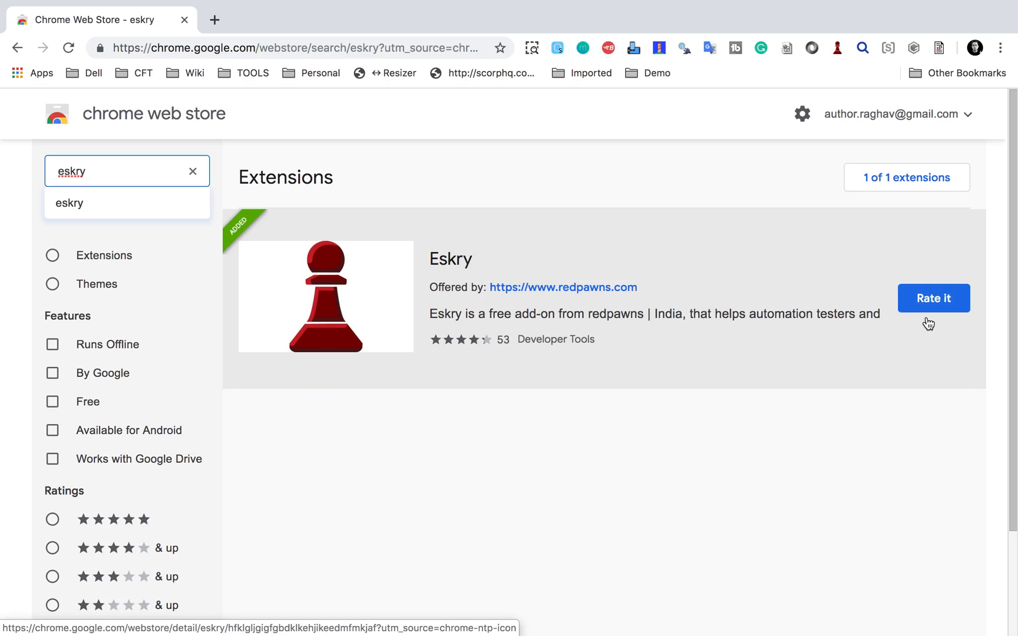
mouse_move(892, 290)
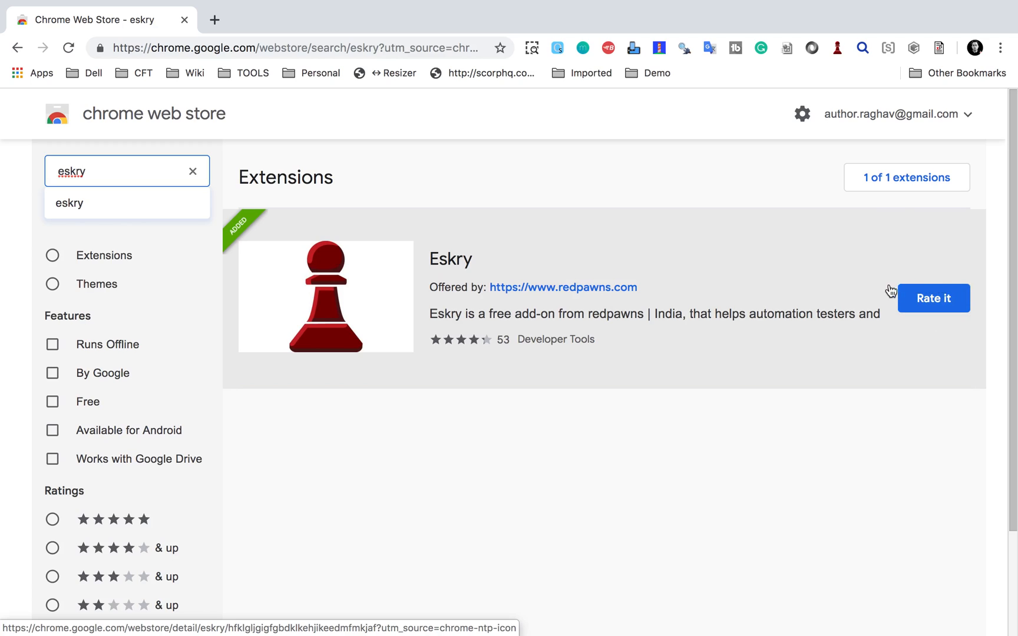
mouse_move(888, 327)
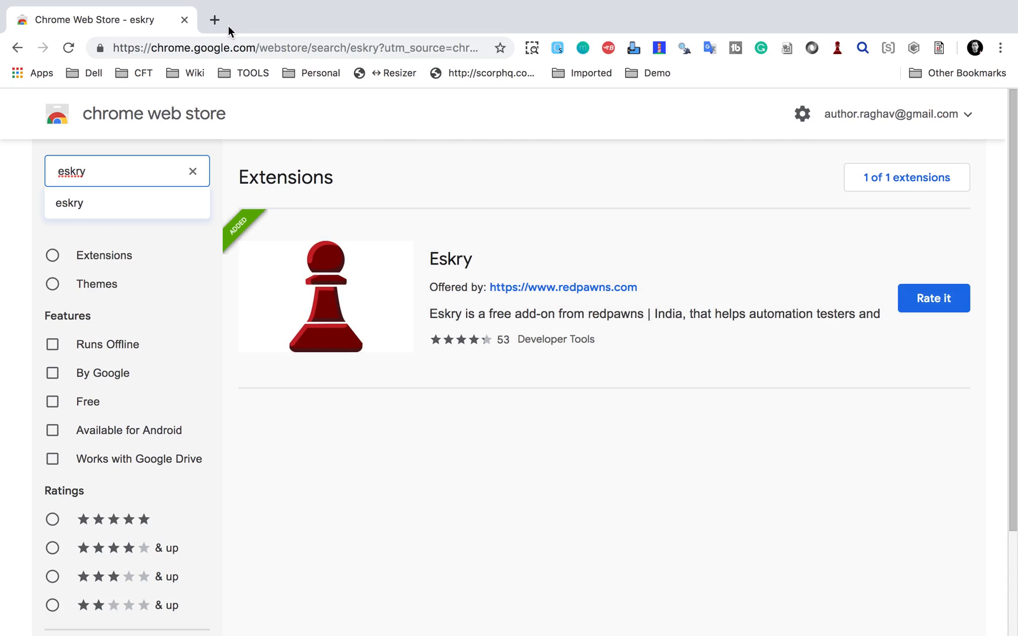
Inspect Google's search box in Chrome developer tools from a new tab
click(215, 20)
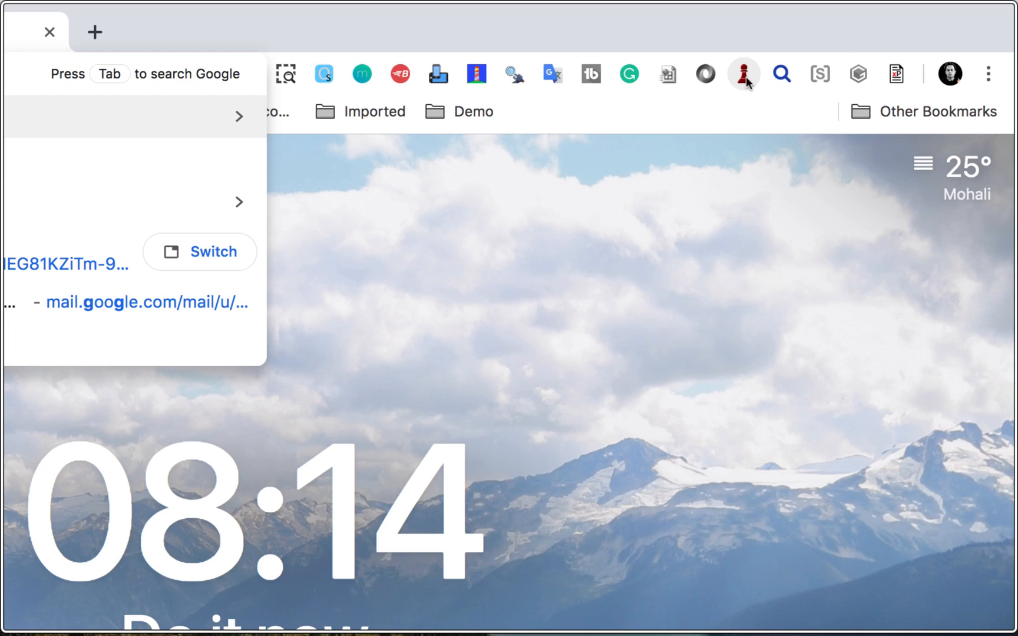
mouse_move(745, 73)
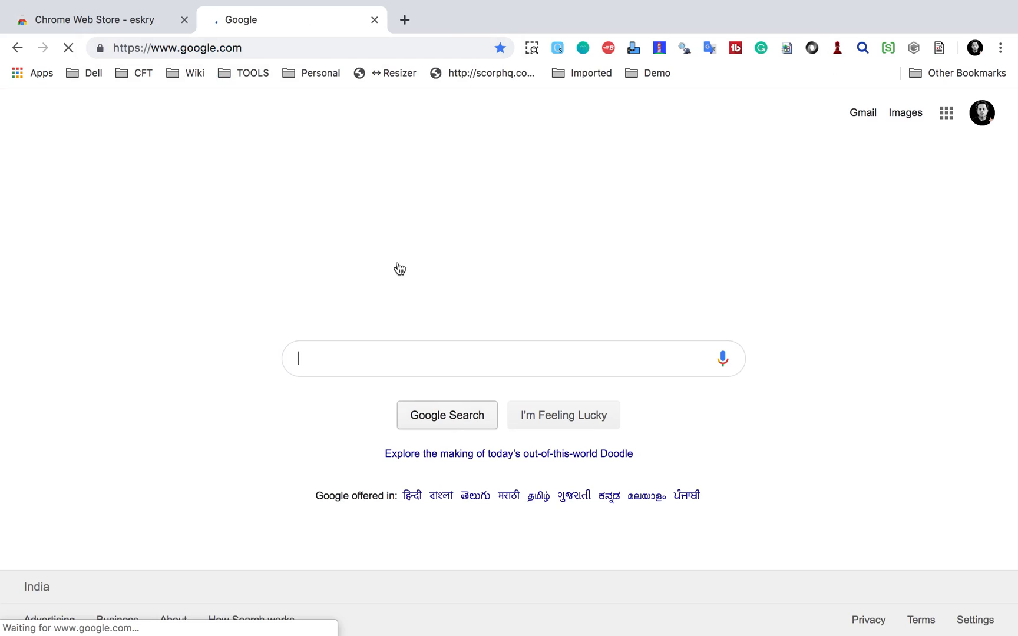
mouse_move(309, 382)
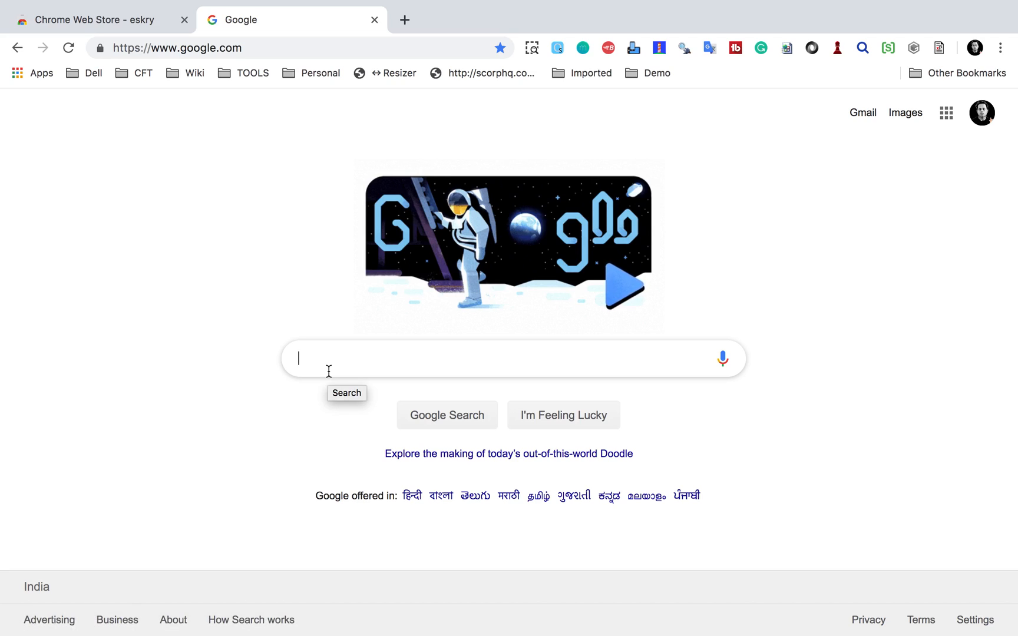
mouse_move(334, 238)
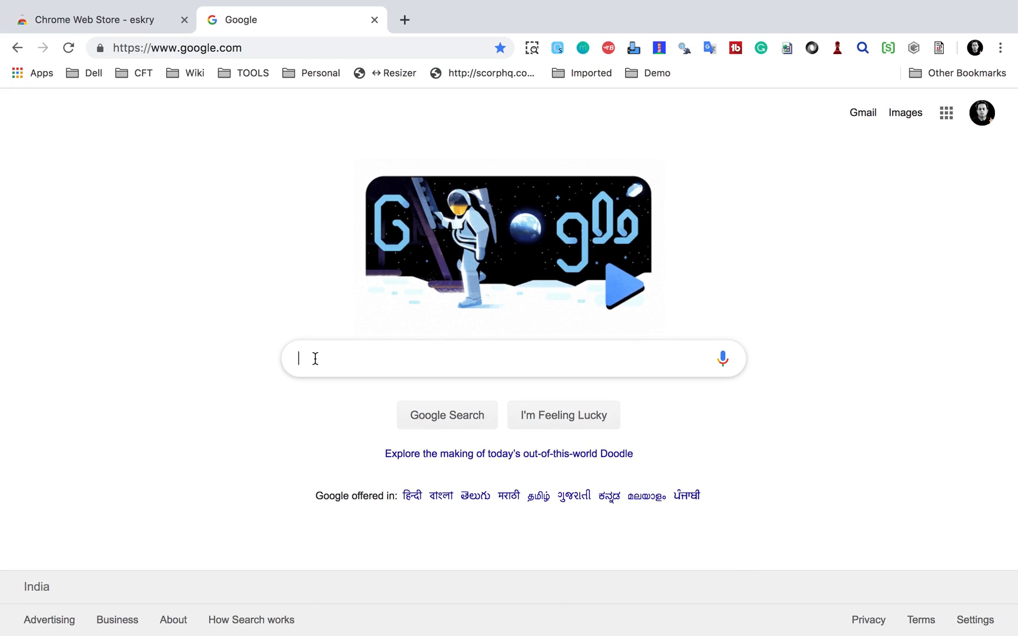
right_click(299, 358)
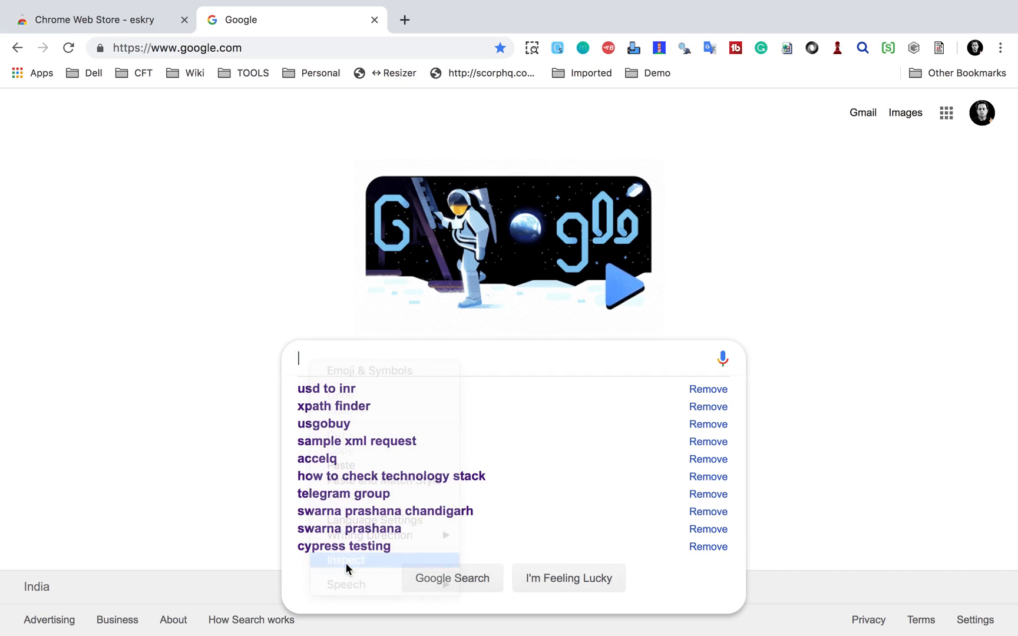
click(345, 560)
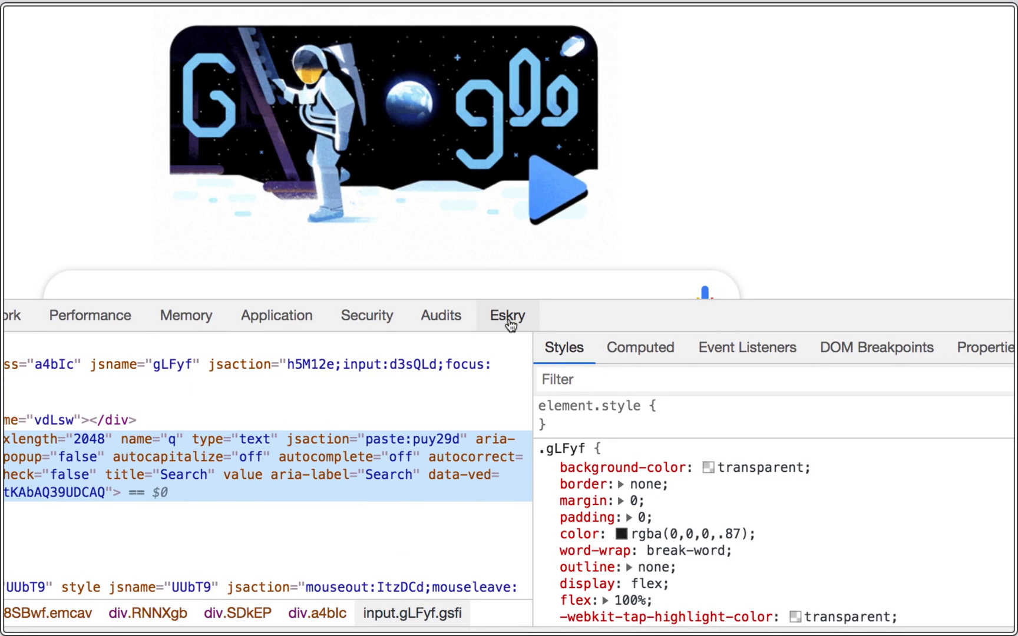
Capture XPath locators q_textbox and Element_any using Eskry's element picker
click(506, 316)
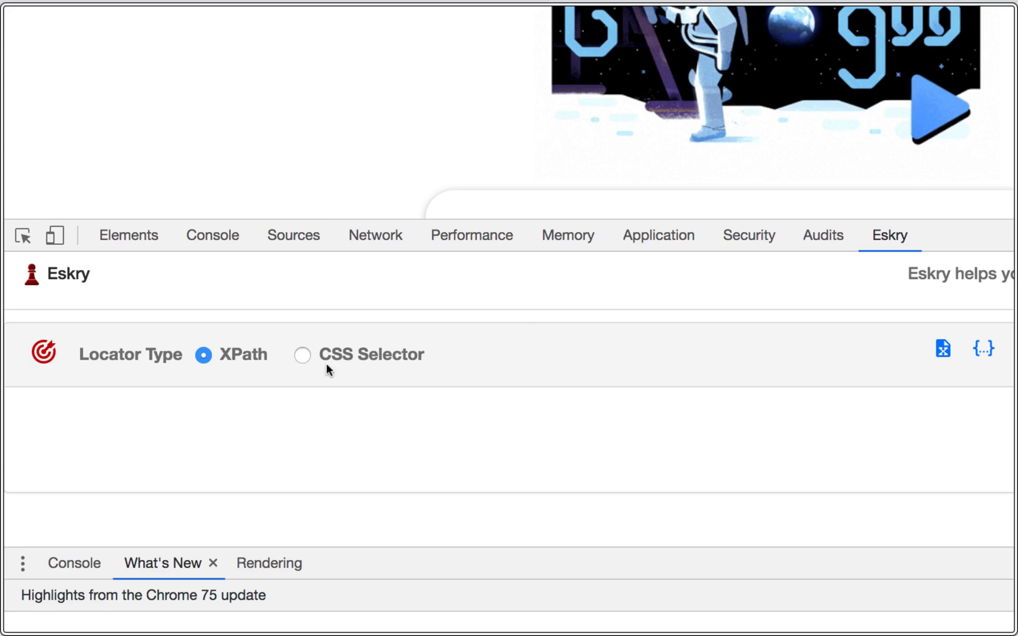
click(302, 355)
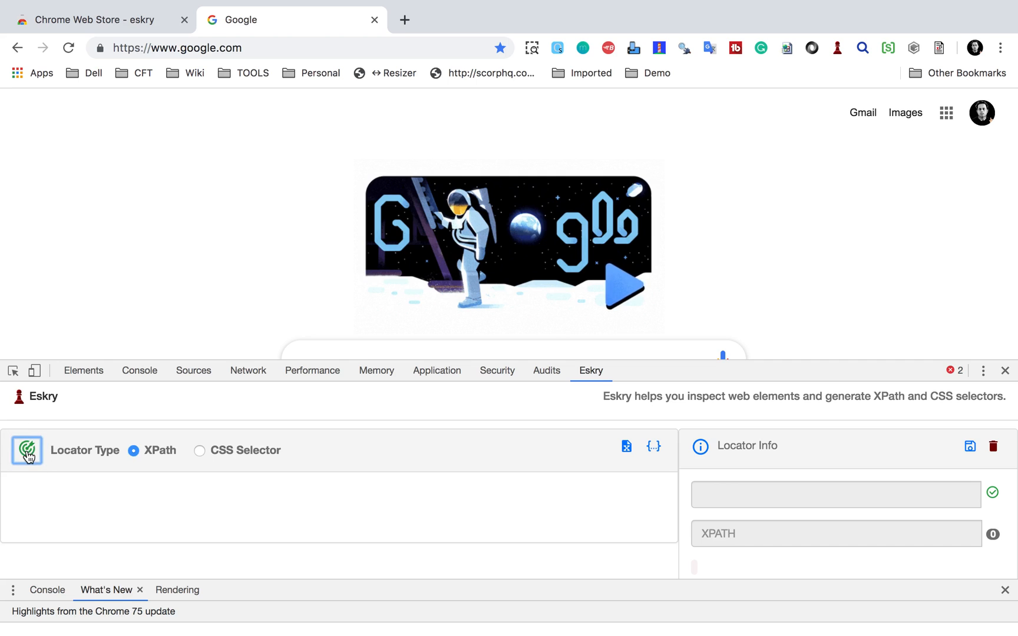
mouse_move(232, 257)
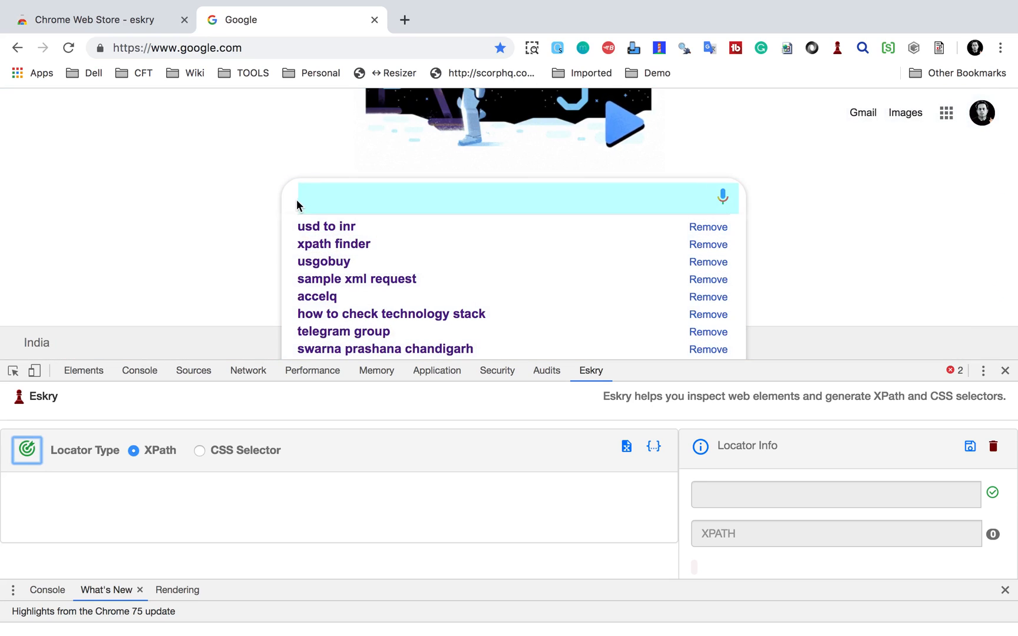
click(506, 197)
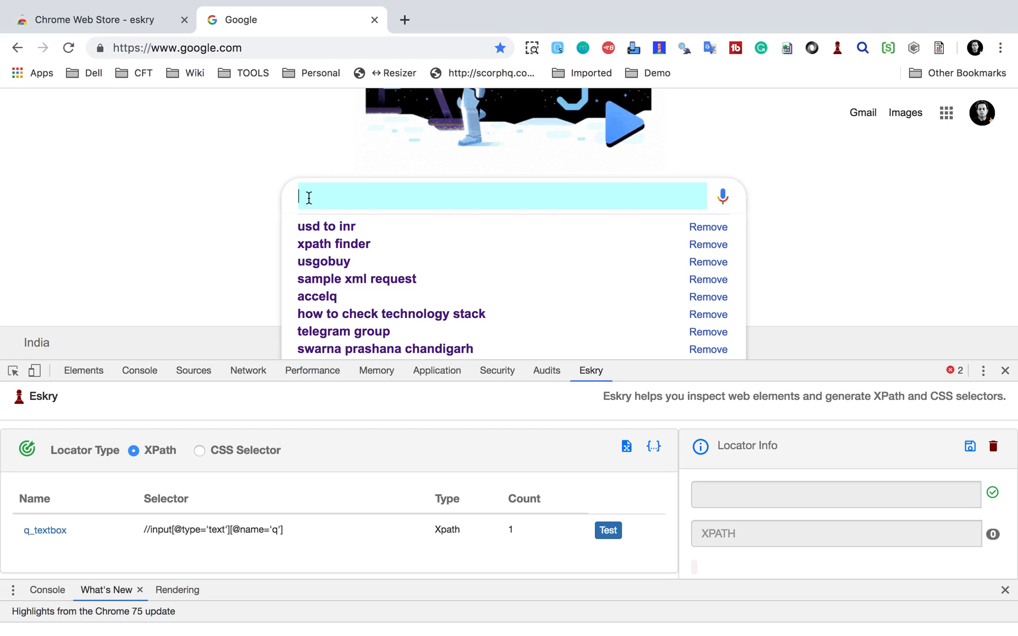
click(27, 450)
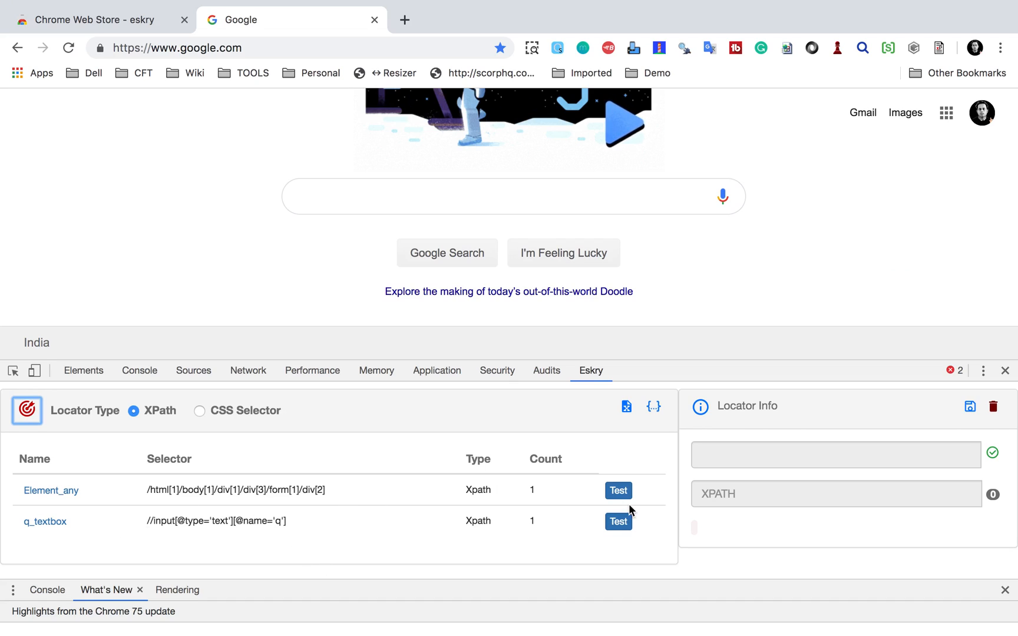
Delete Element_any, then test that q_textbox highlights the Google search box
click(50, 490)
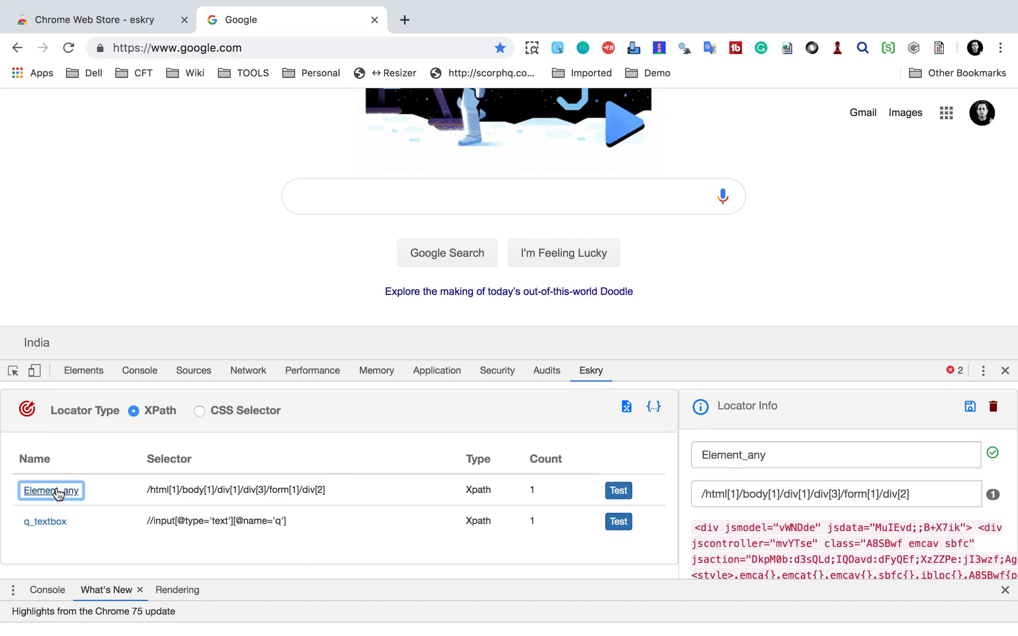
mouse_move(994, 415)
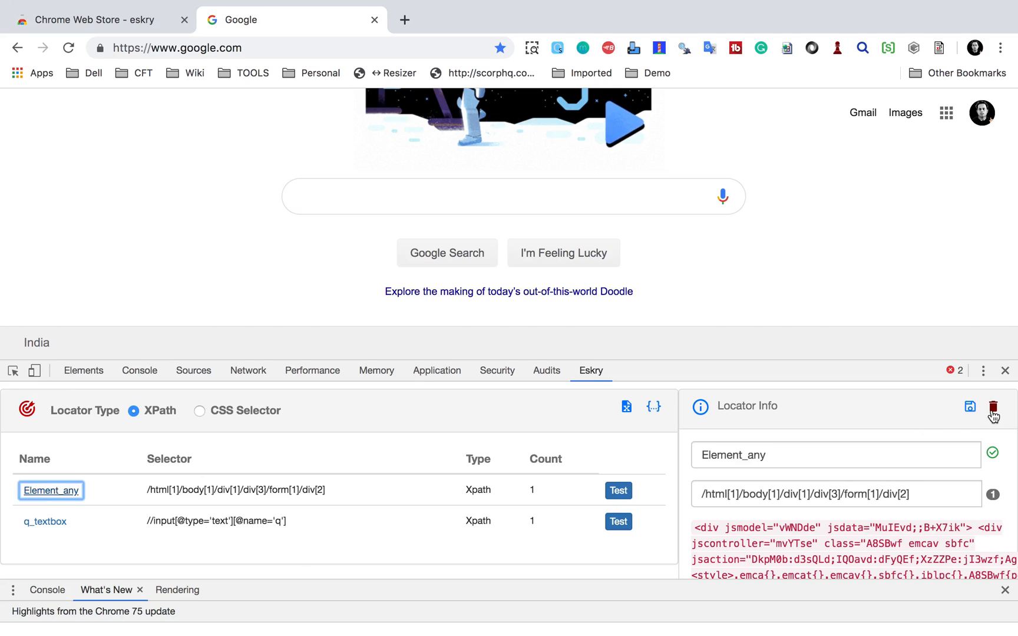
click(993, 411)
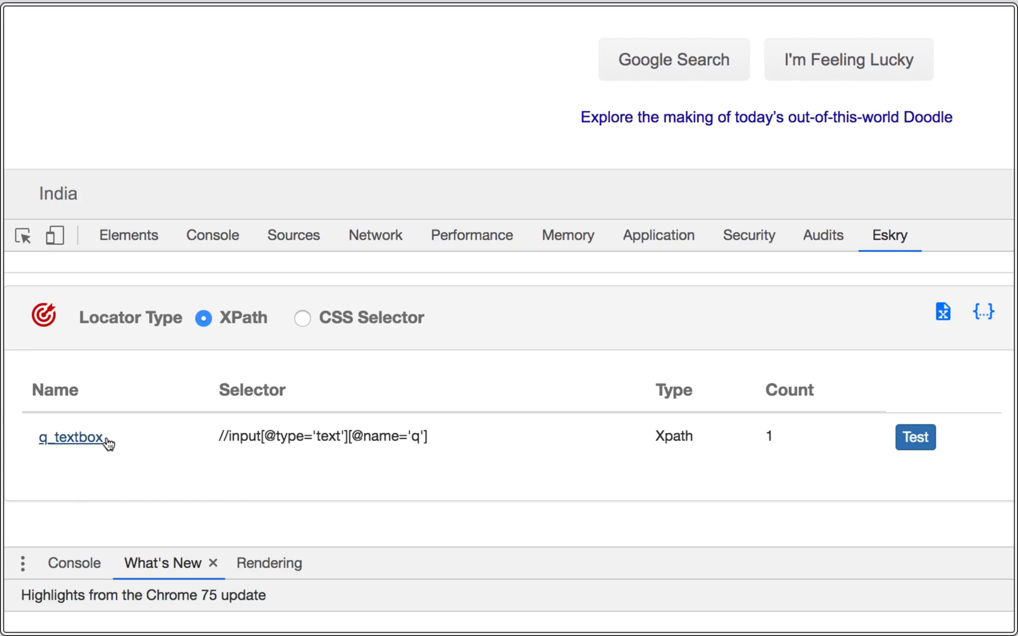
mouse_move(70, 450)
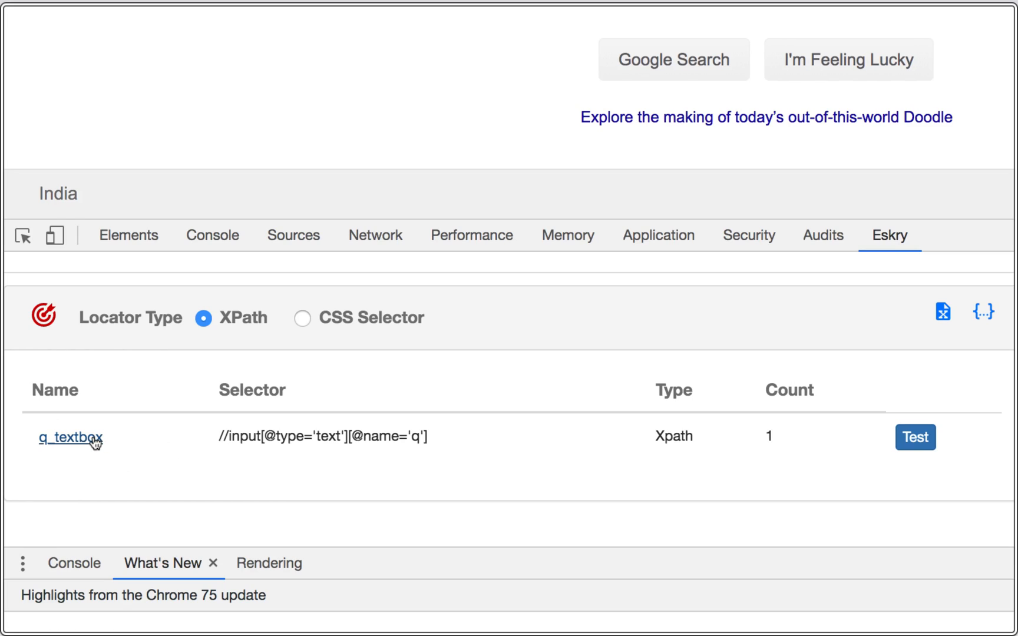
mouse_move(319, 441)
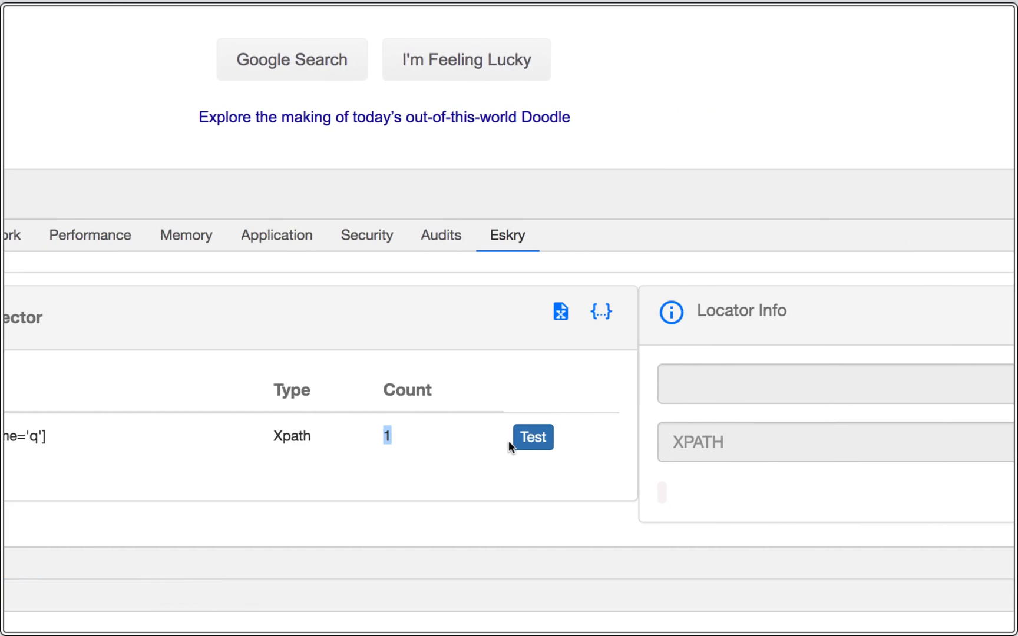
click(531, 436)
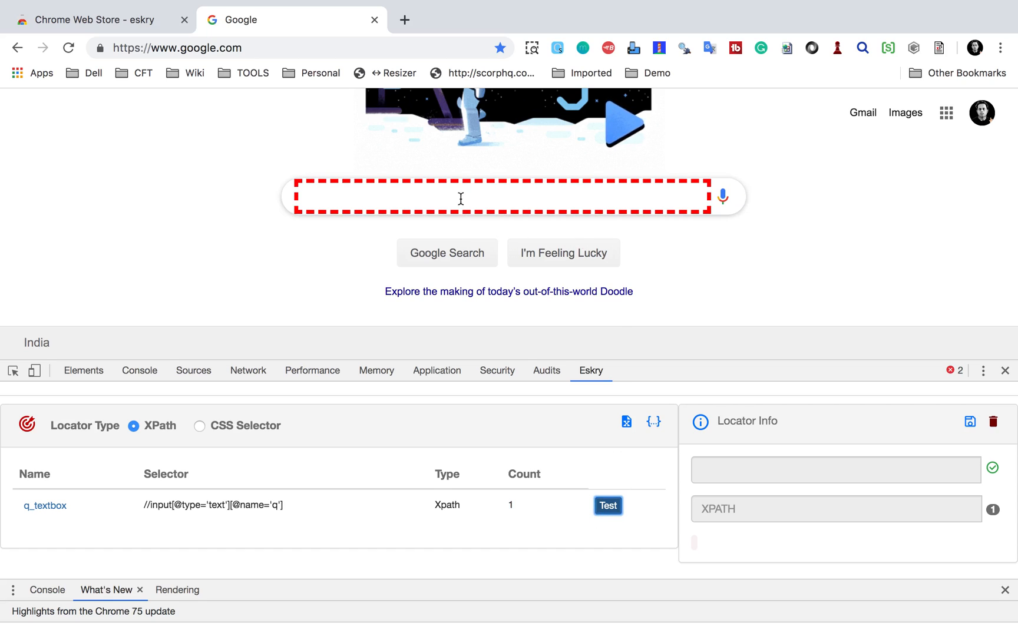
mouse_move(44, 505)
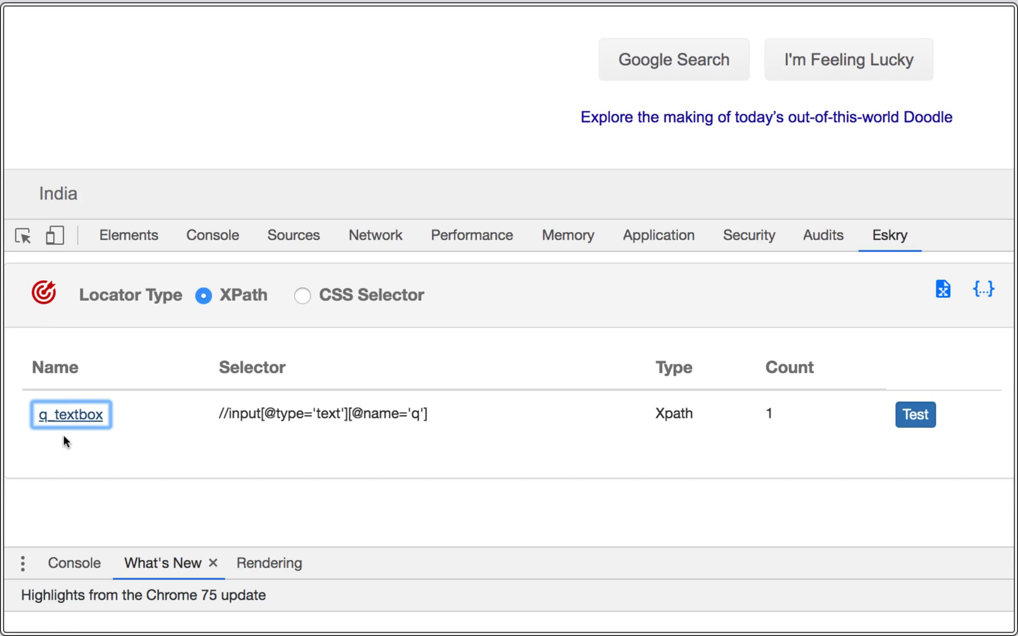
Shorten the q_textbox selector to //input, save it and test how many elements match
click(70, 415)
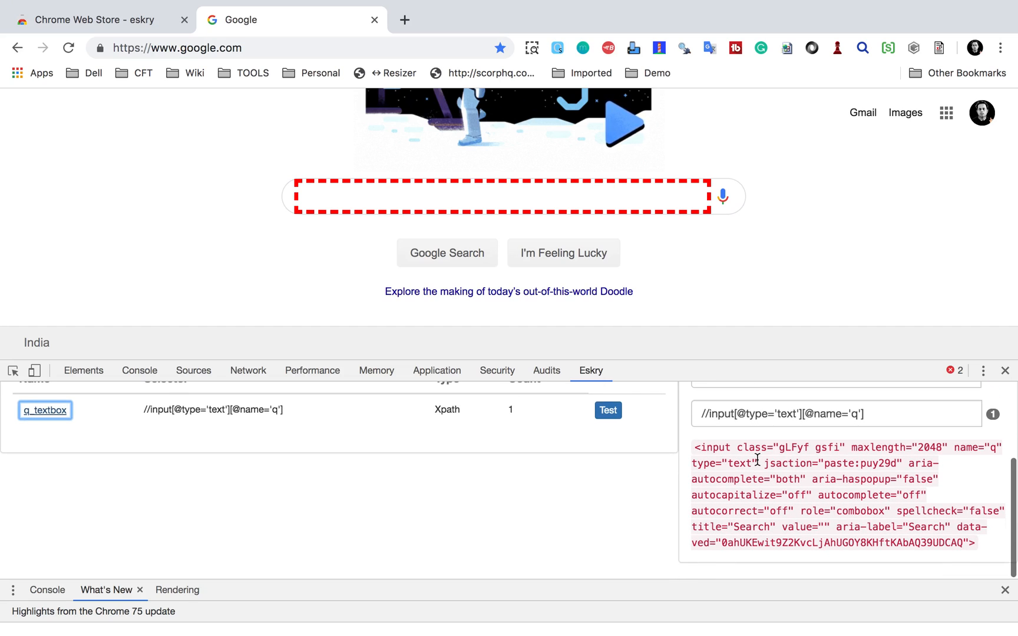
click(836, 413)
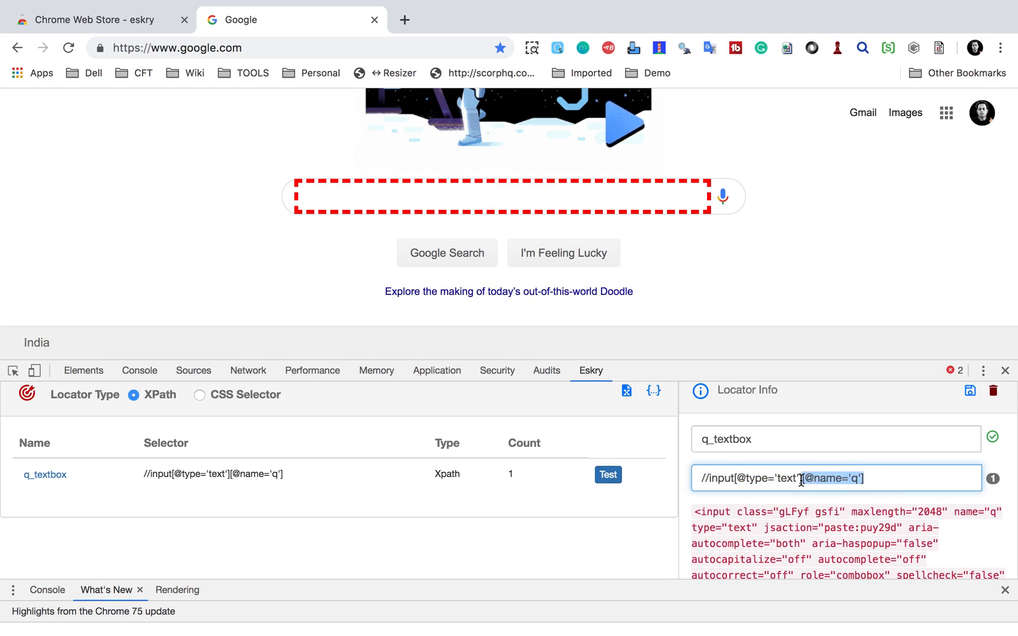
key(Backspace)
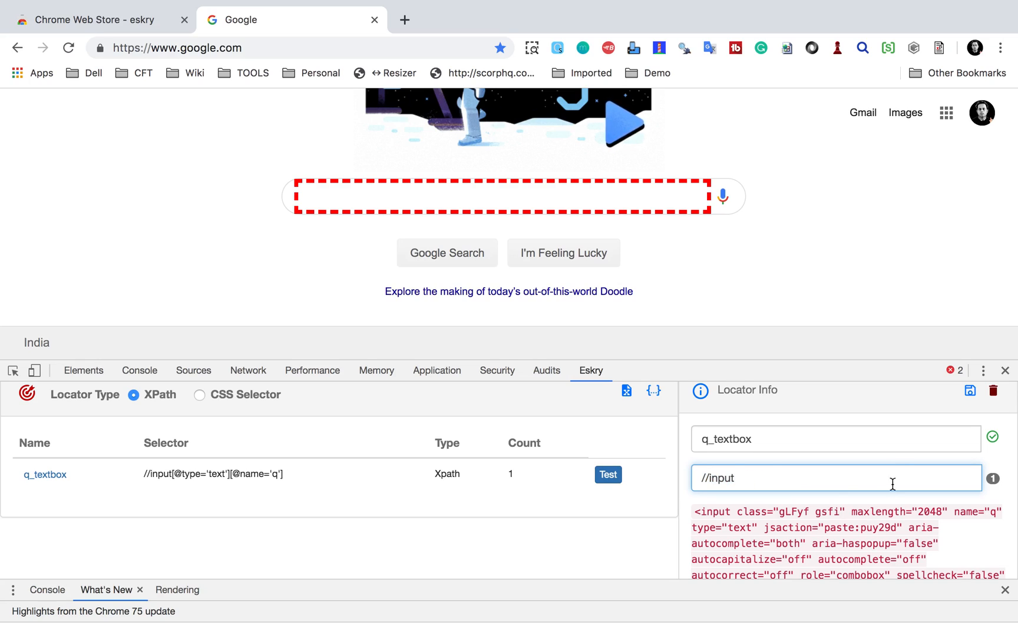
click(970, 392)
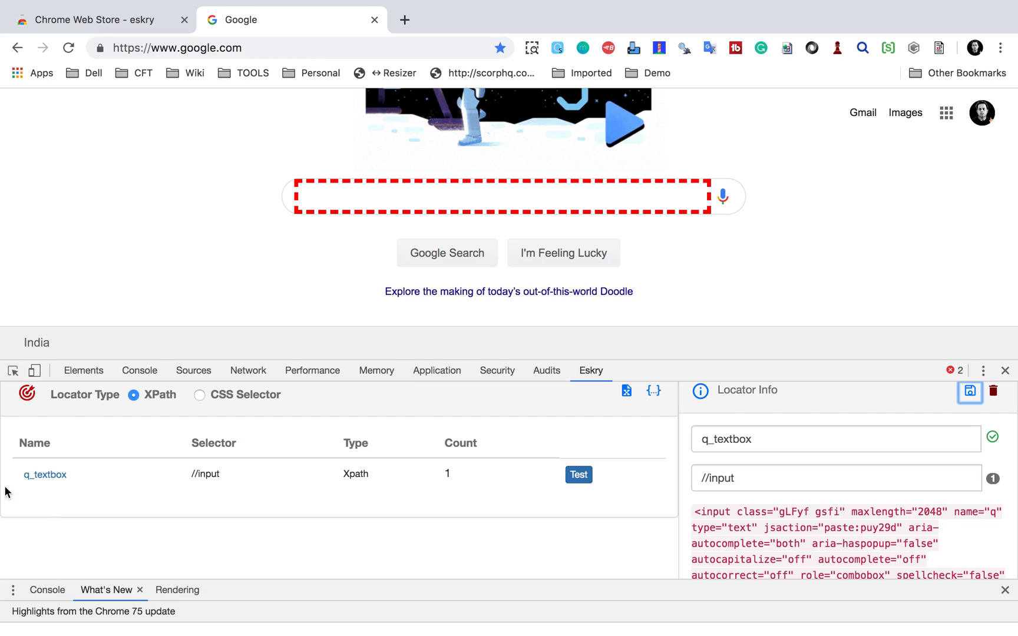
click(577, 474)
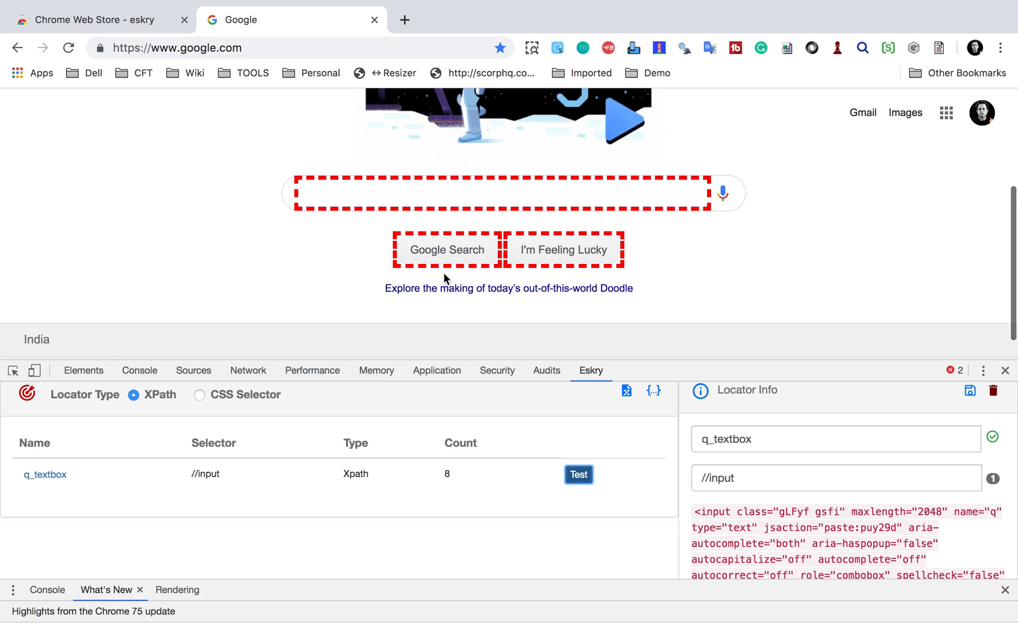
click(578, 475)
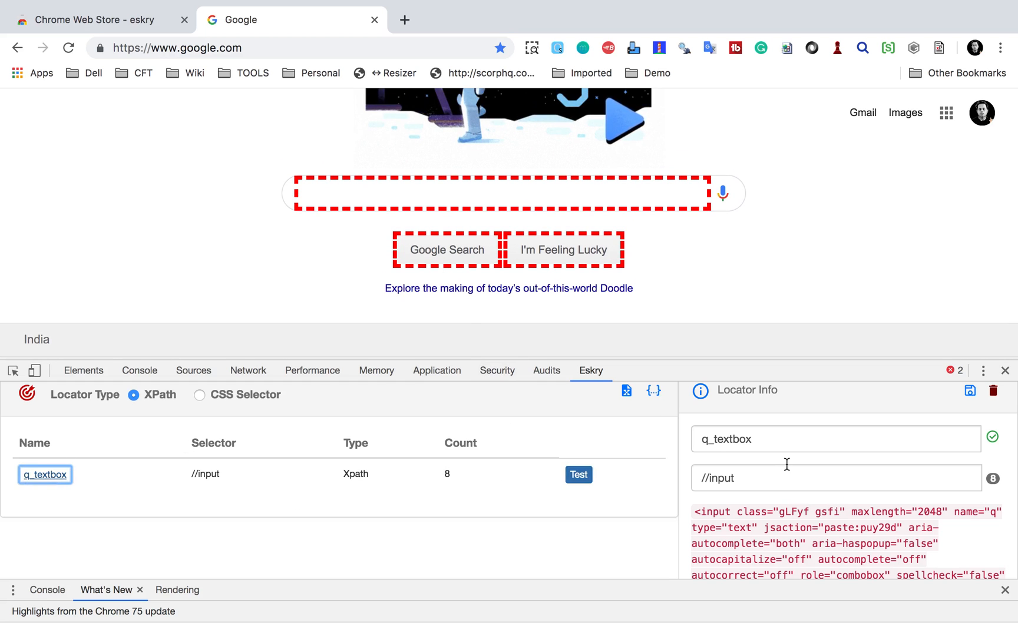
click(836, 478)
text([@)
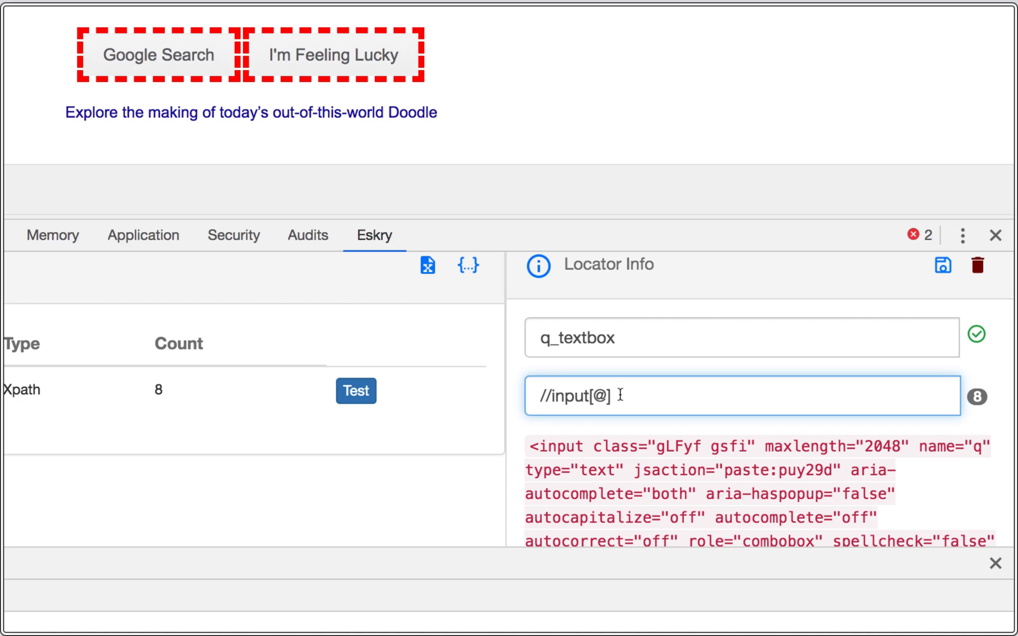
text(name=q)
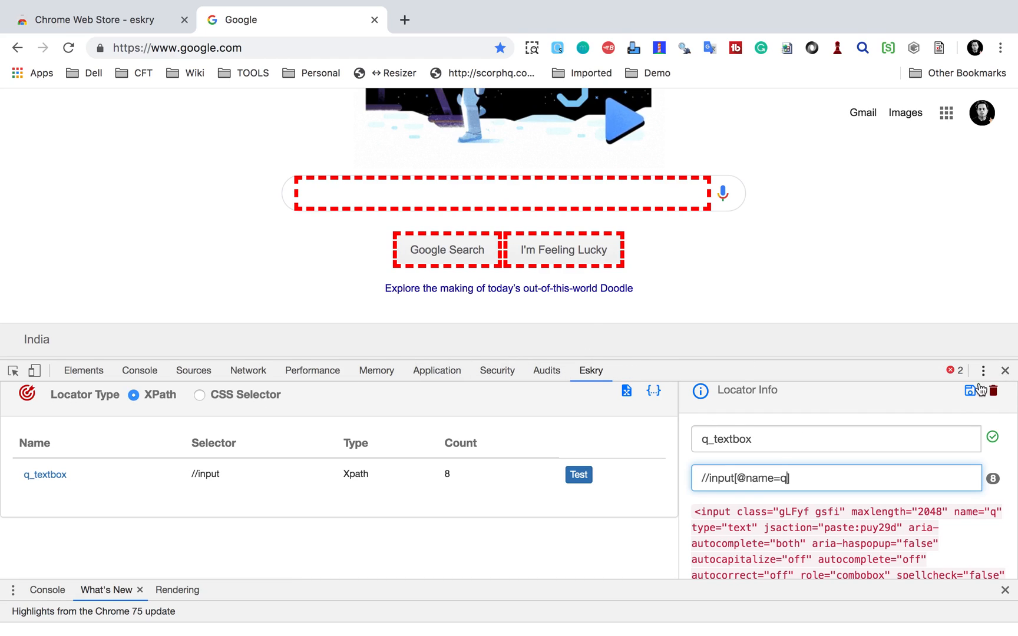
click(577, 475)
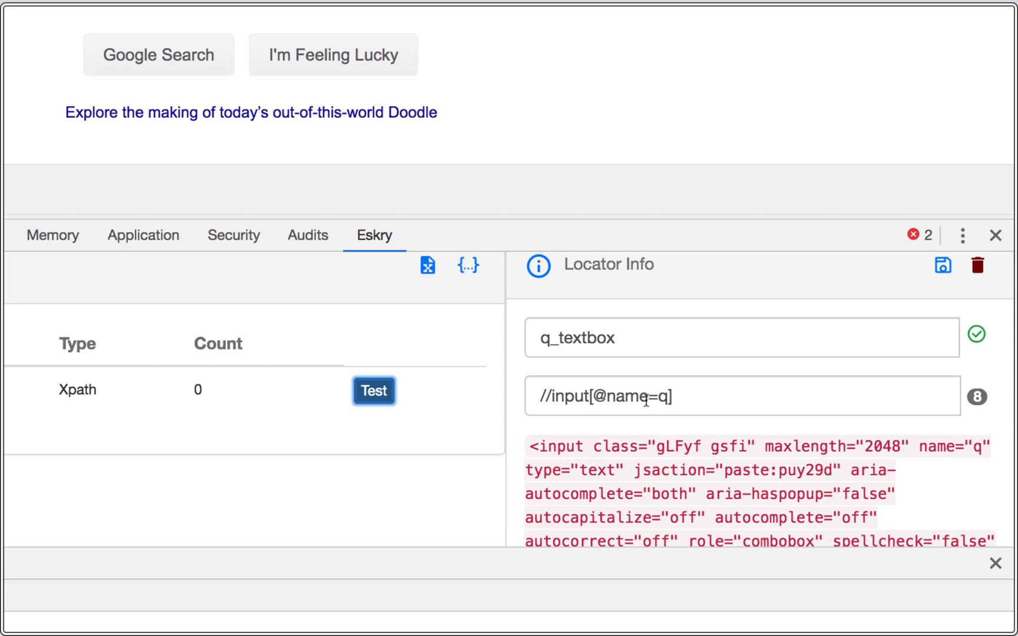
click(740, 395)
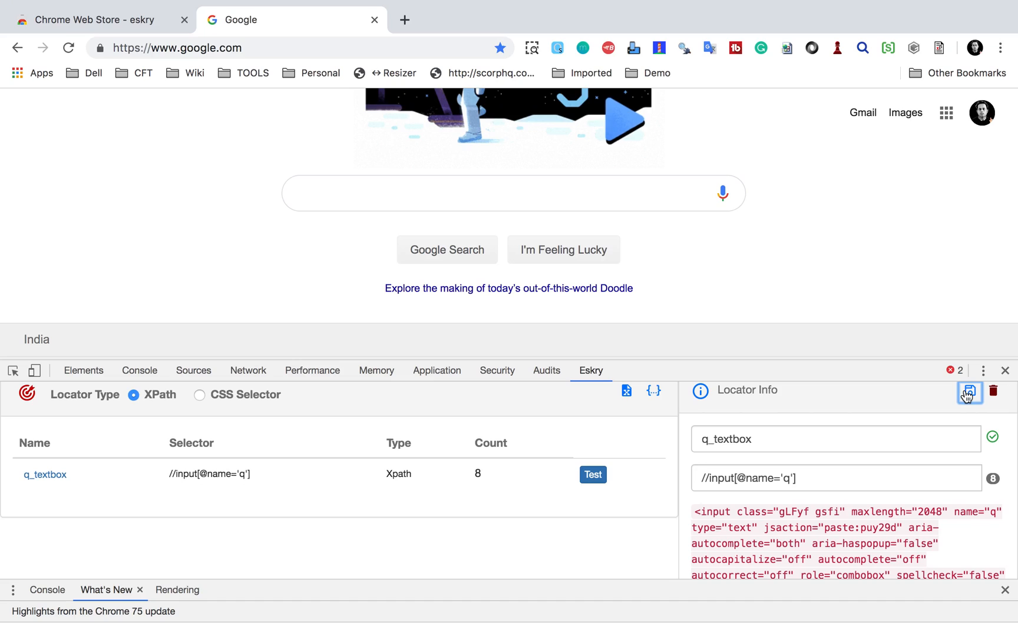
click(591, 475)
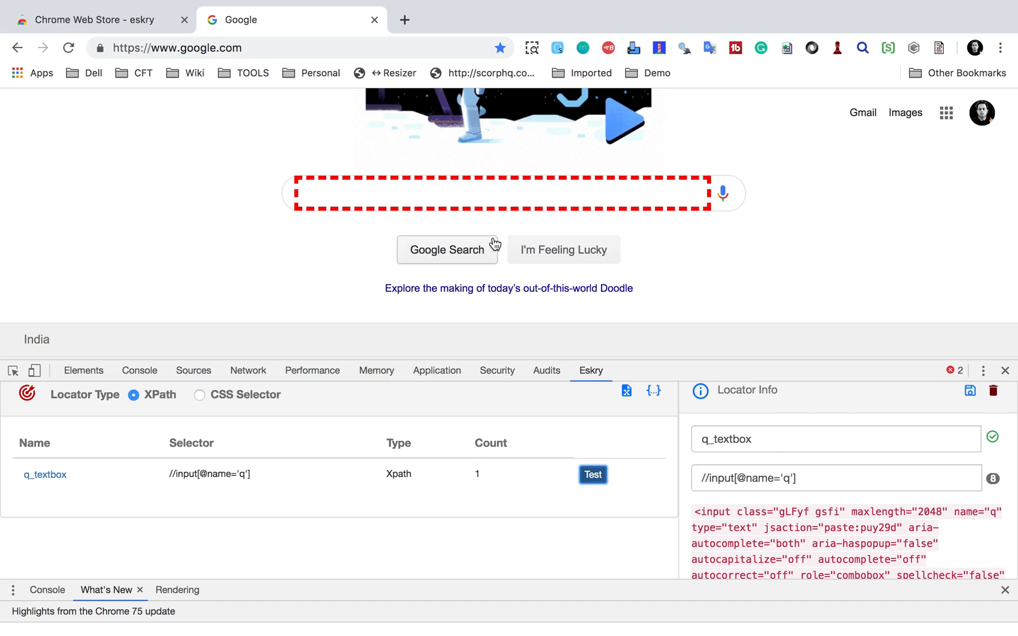
mouse_move(352, 343)
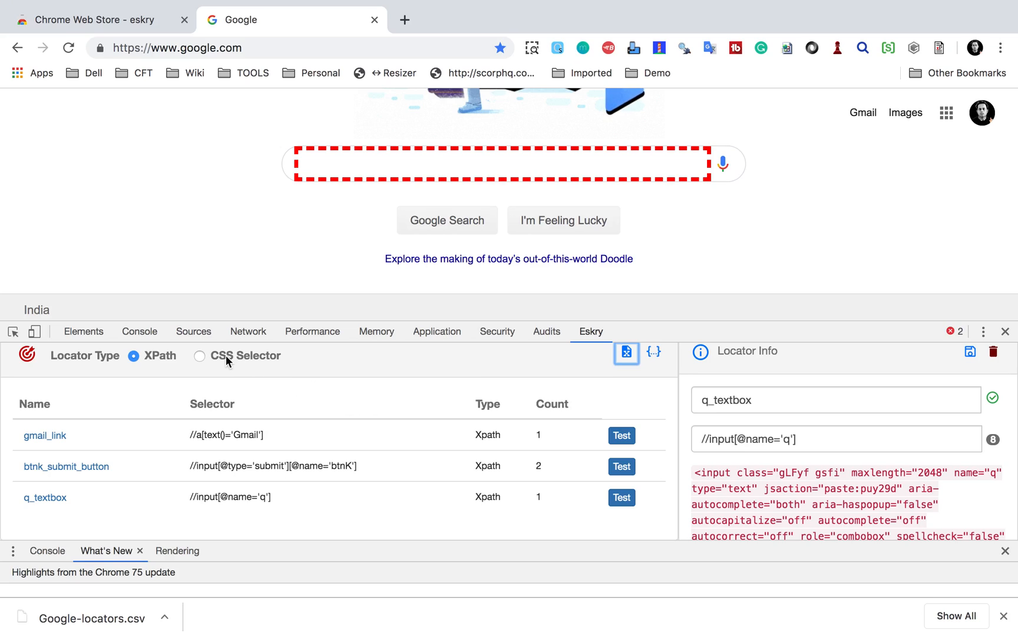
Open the exported Google-locators.csv download
click(93, 618)
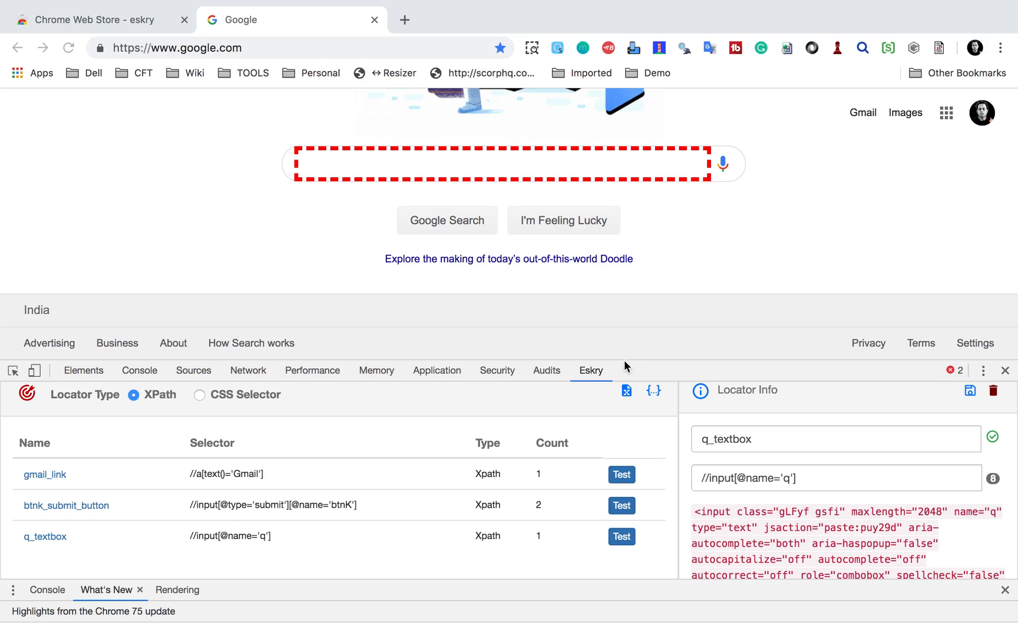
mouse_move(336, 409)
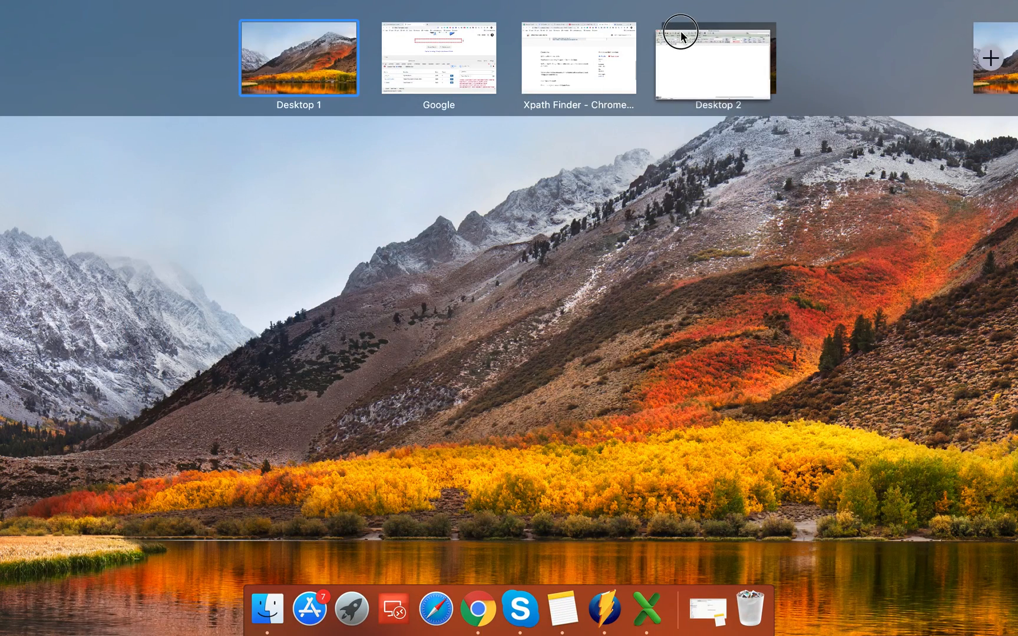
Switch to Desktop 2 where Google-locators.csv is open in Excel
click(718, 62)
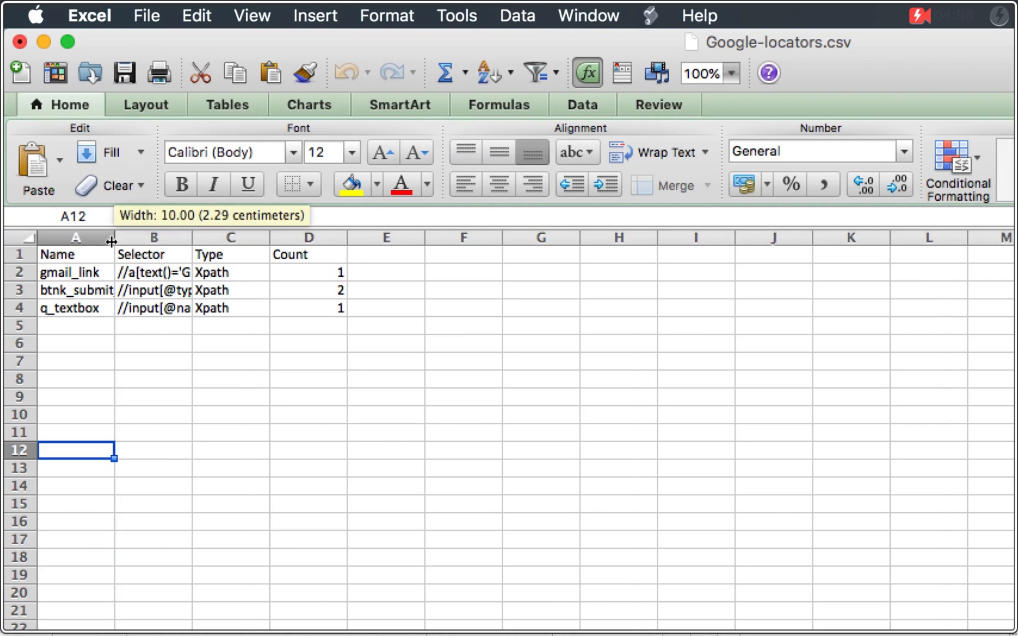
Widen columns A and B so locator names and XPath selectors show fully
drag(112, 237, 166, 237)
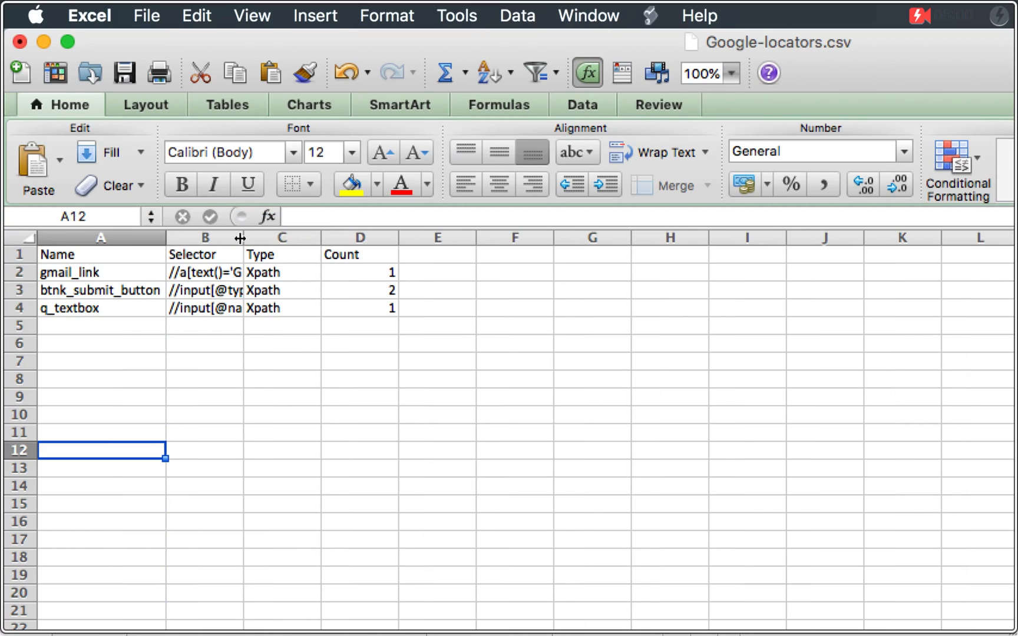
drag(241, 237, 409, 237)
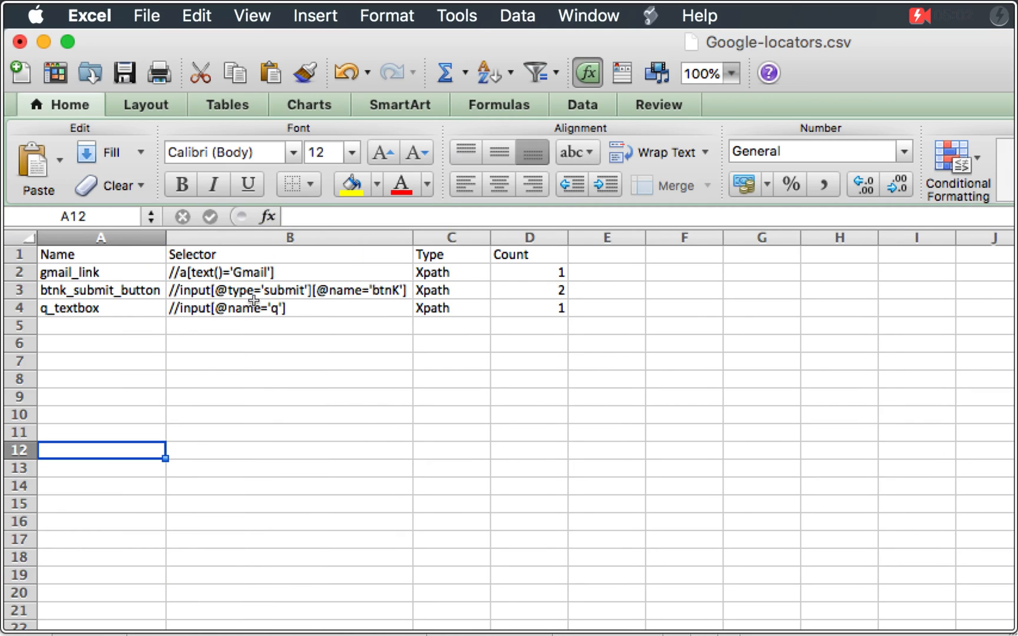